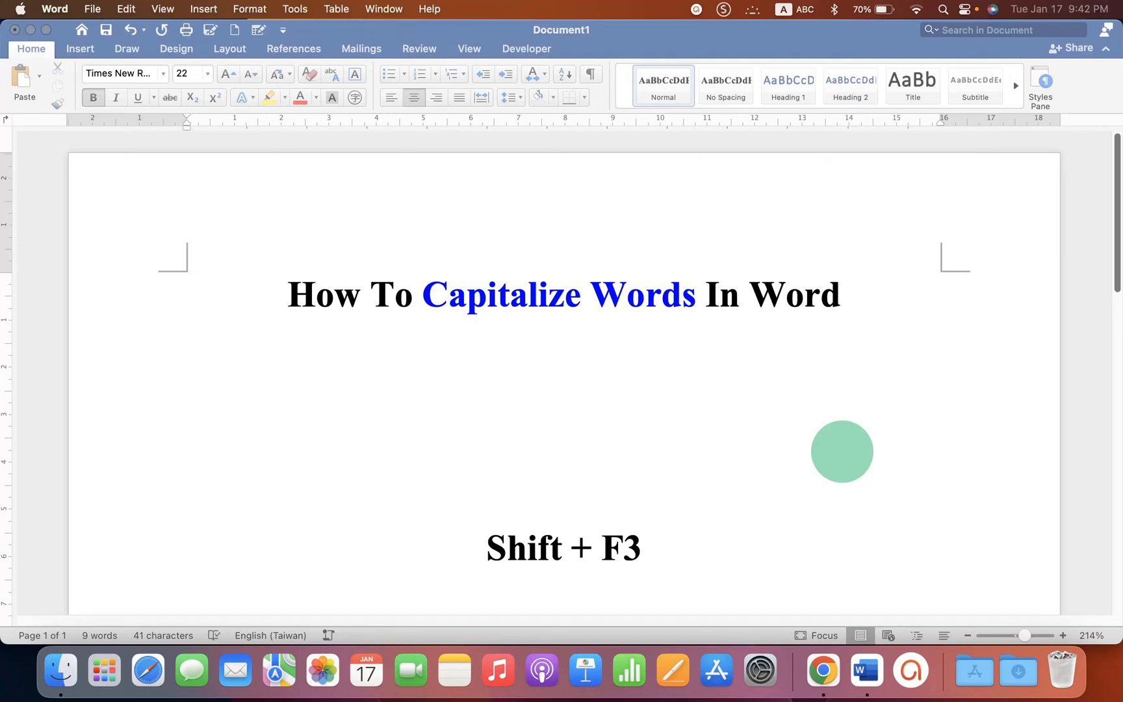
mouse_move(806, 294)
text(C)
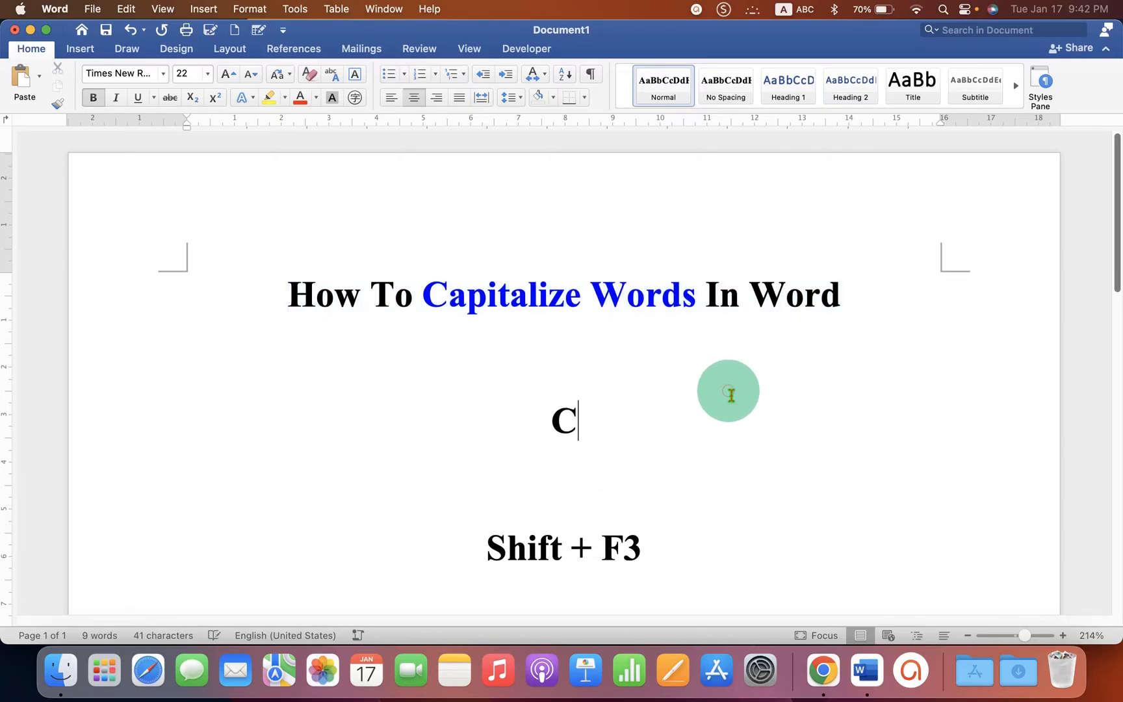
- Complete the test word 'Capsadfdsfds' on the line below the title
text(apsadfdsfds)
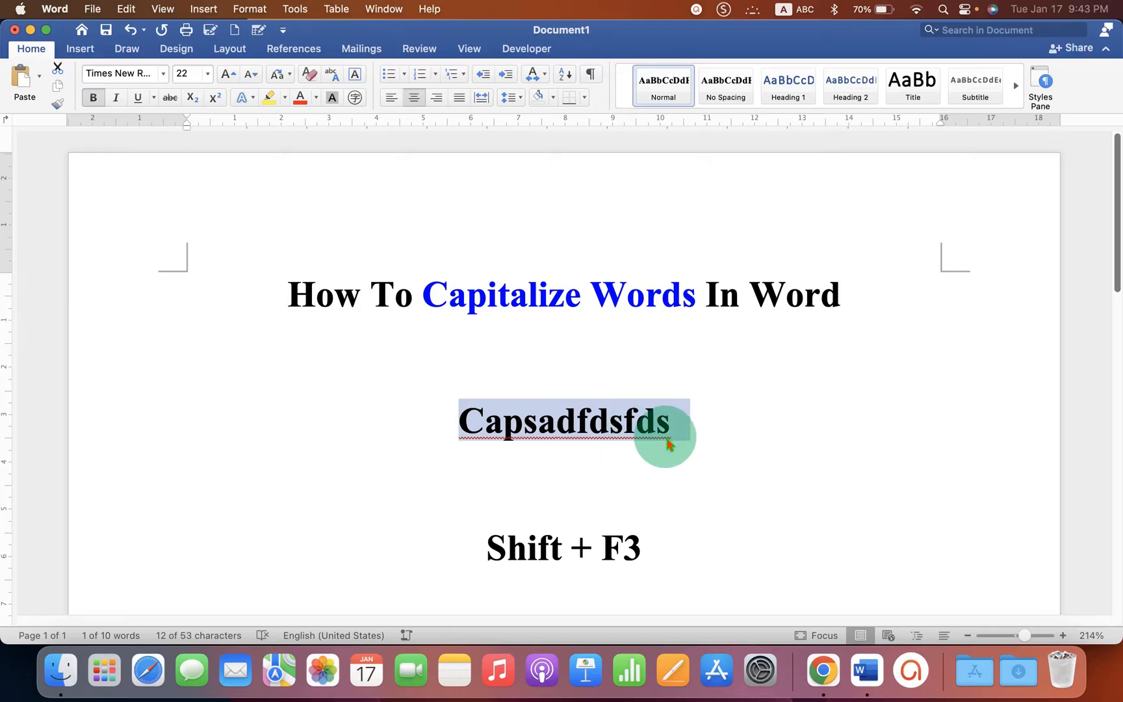
mouse_move(341, 165)
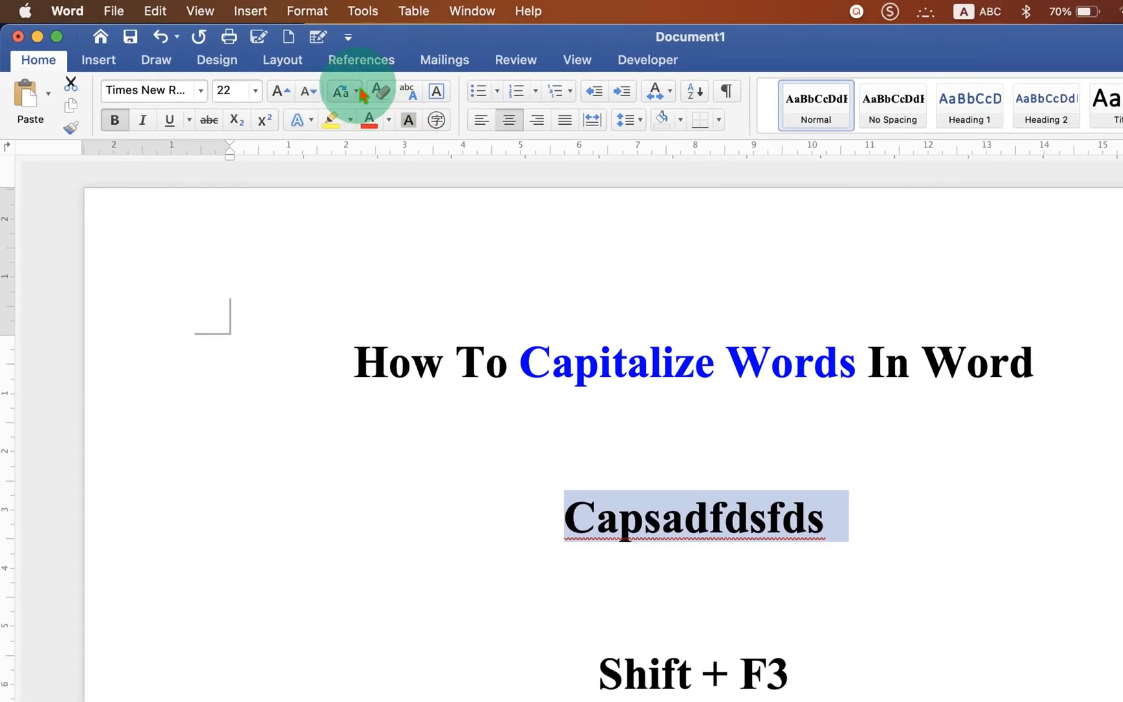
mouse_move(340, 97)
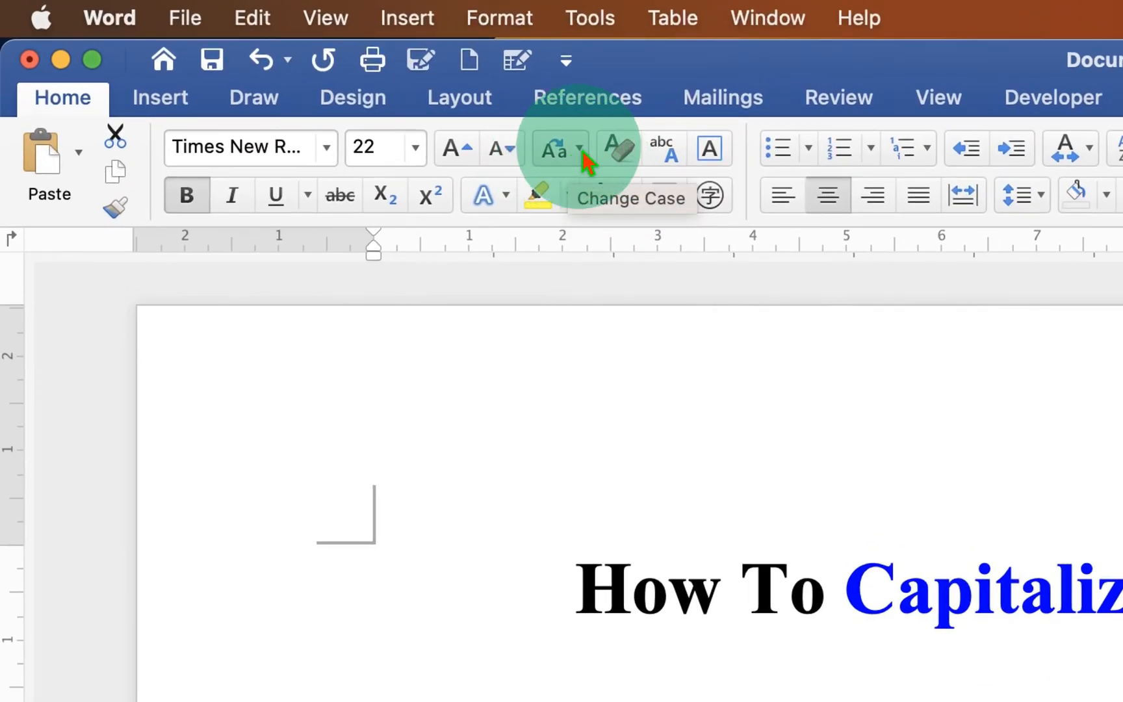
click(557, 149)
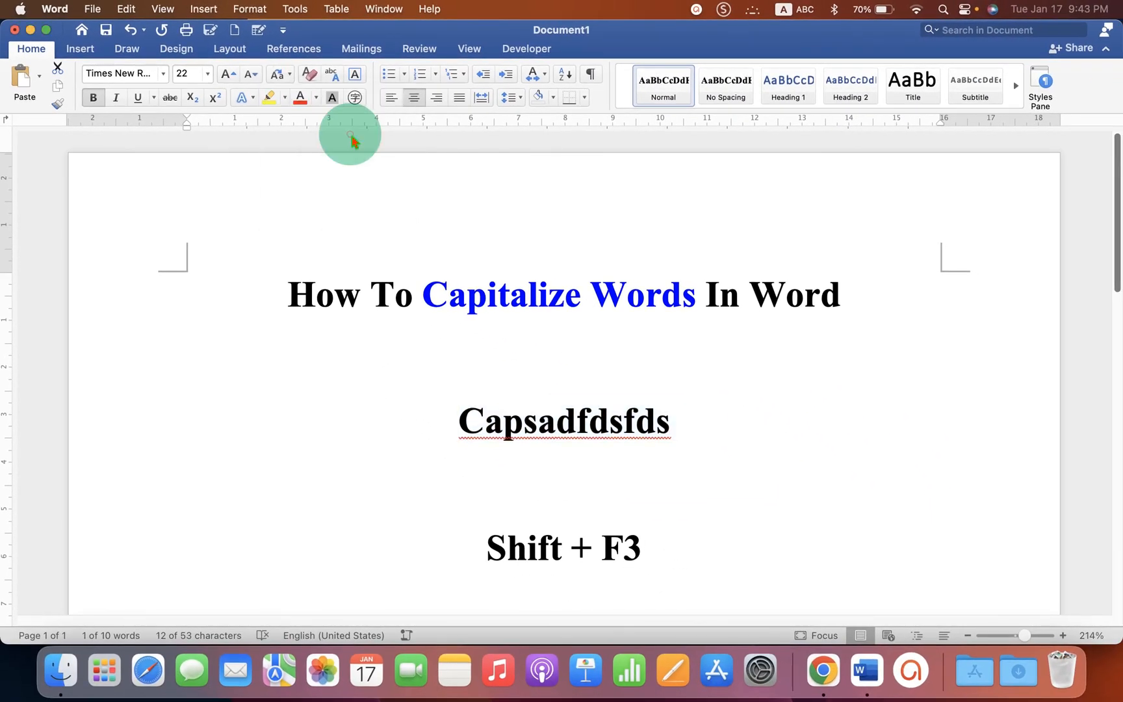
- Convert the selected word to all uppercase 'CAPSADFDSFDS' with Shift+F3
key(shift+f3)
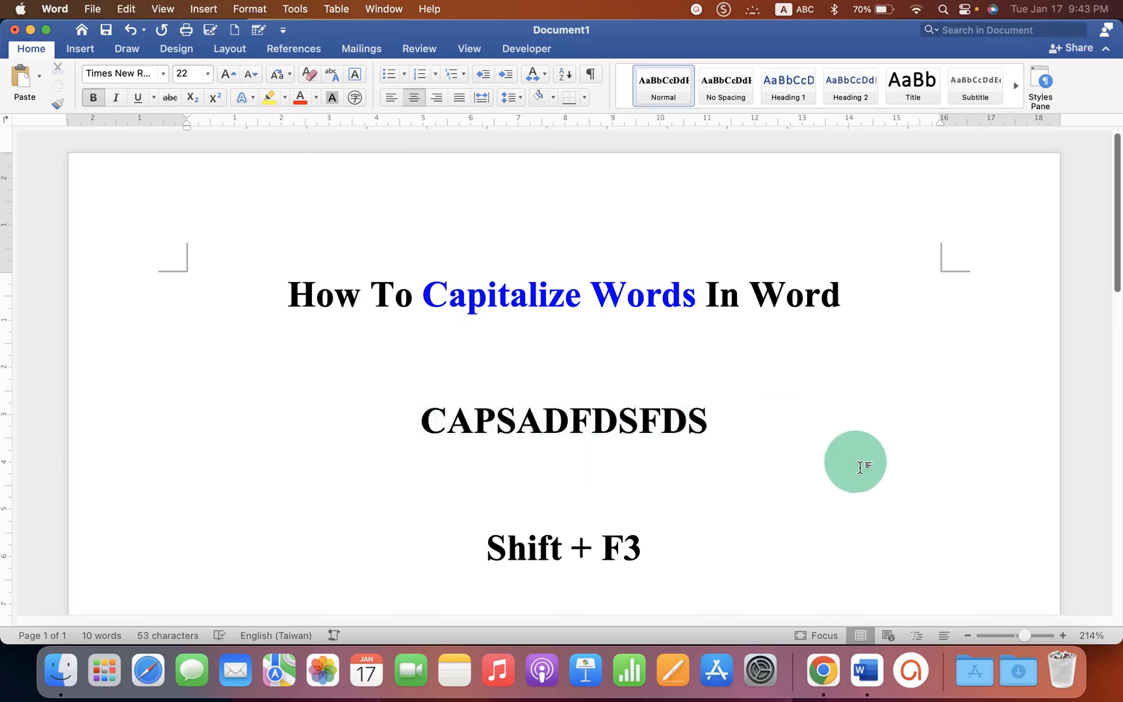
click(564, 468)
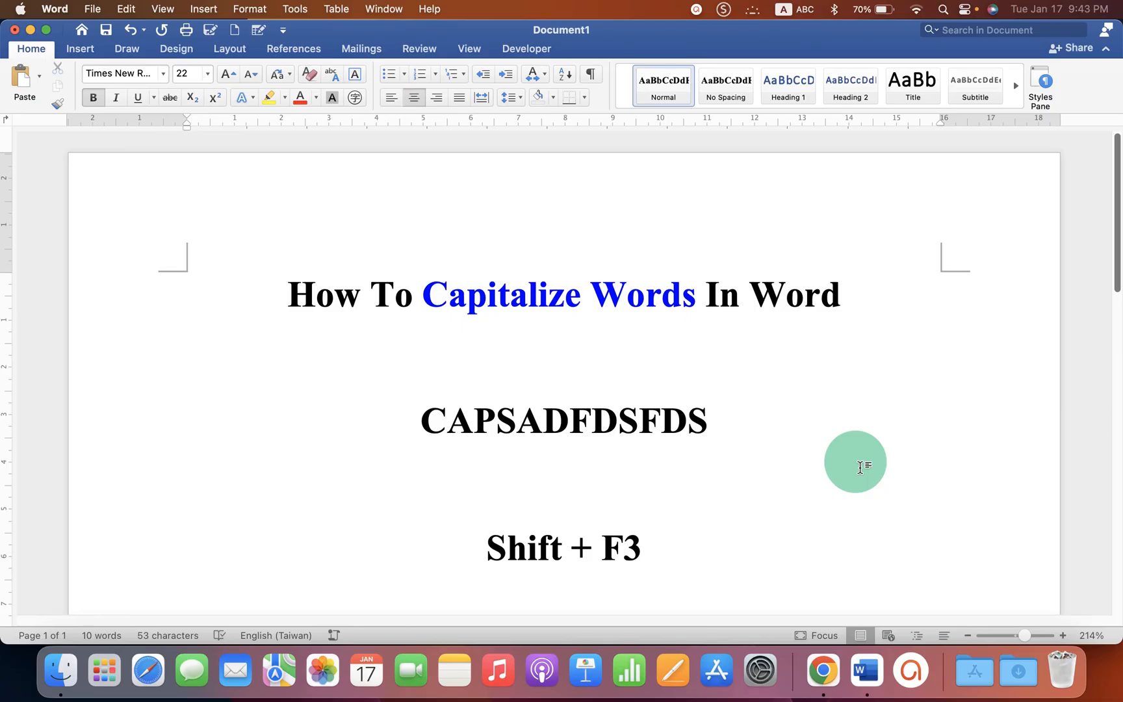
click(564, 471)
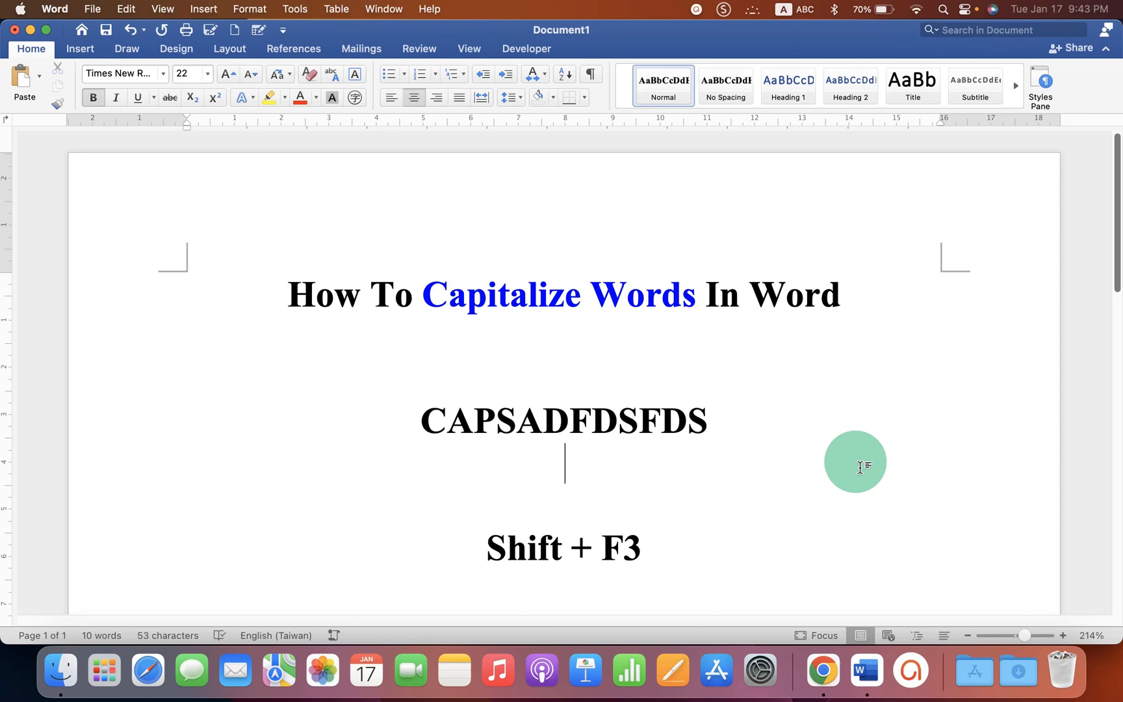